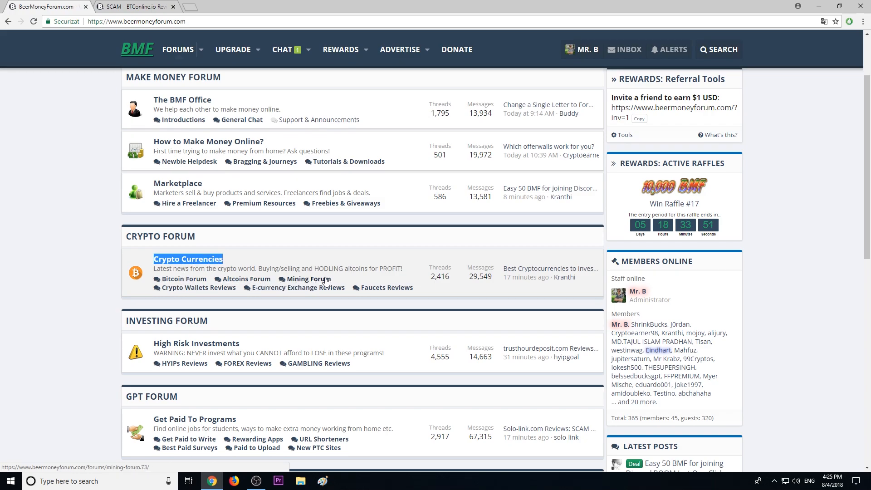
{"action": "mouse_move", "coordinate": [303, 283]}
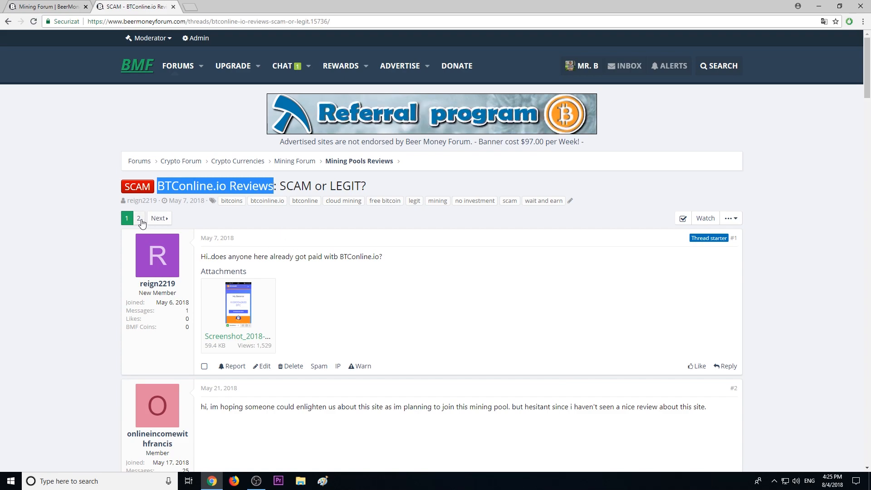
On thread page 2, highlight post #22's 0.006 BTC claim and still-pending withdrawal
{"action": "left_click", "coordinate": [139, 218]}
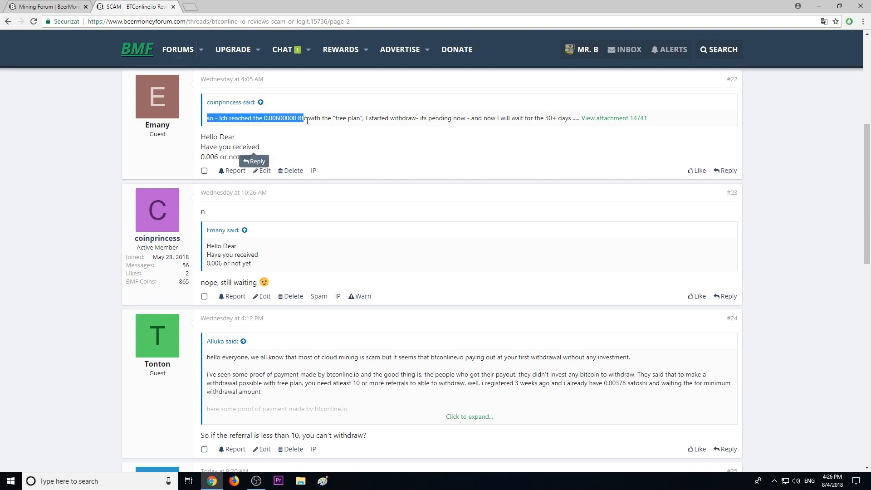
{"action": "left_click_drag", "start_coordinate": [304, 118], "coordinate": [411, 118]}
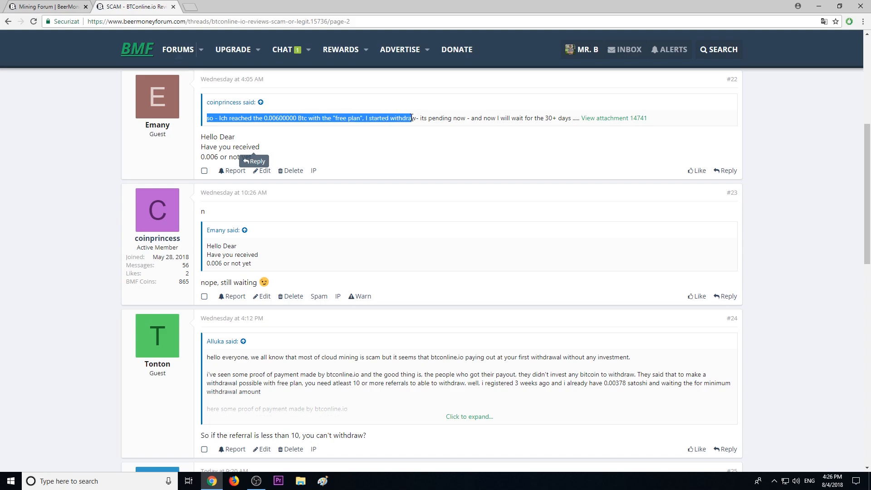
{"action": "left_click_drag", "start_coordinate": [412, 118], "coordinate": [468, 118]}
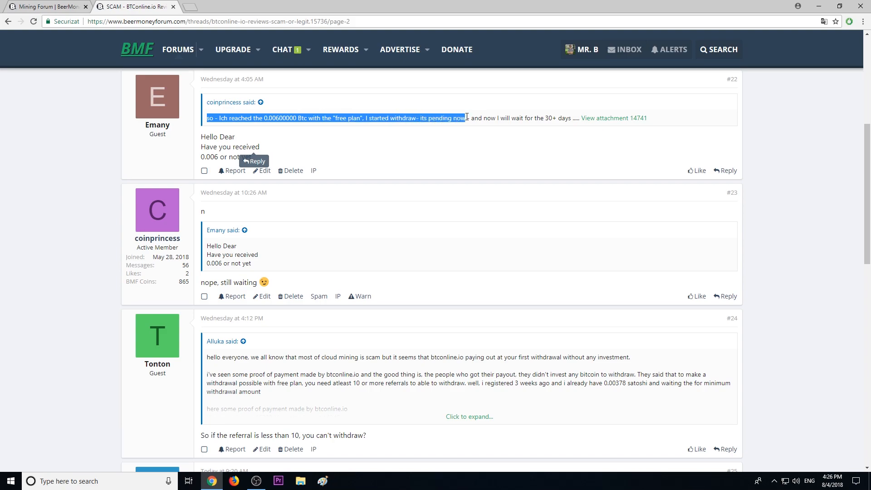
{"action": "left_click_drag", "start_coordinate": [465, 118], "coordinate": [555, 118]}
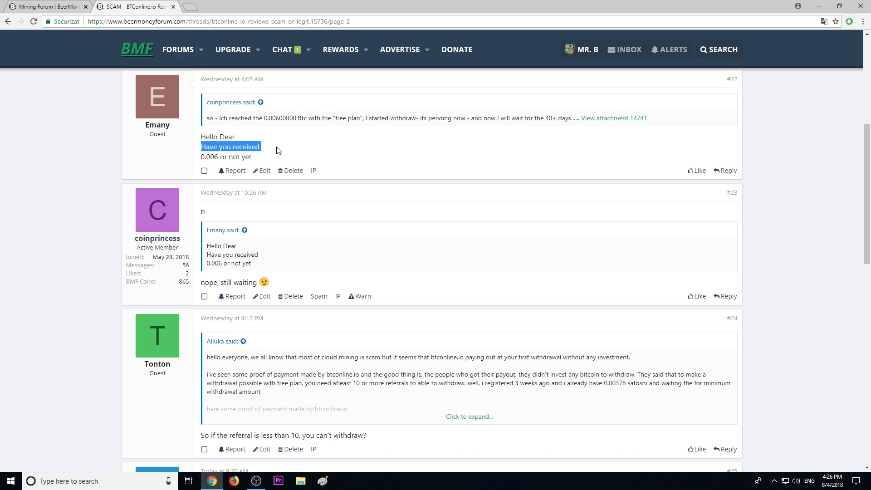
Highlight the coinbene transaction suspicion and the note that payments aren't from the pool
{"action": "scroll", "scroll_direction": "down", "scroll_amount": 3}
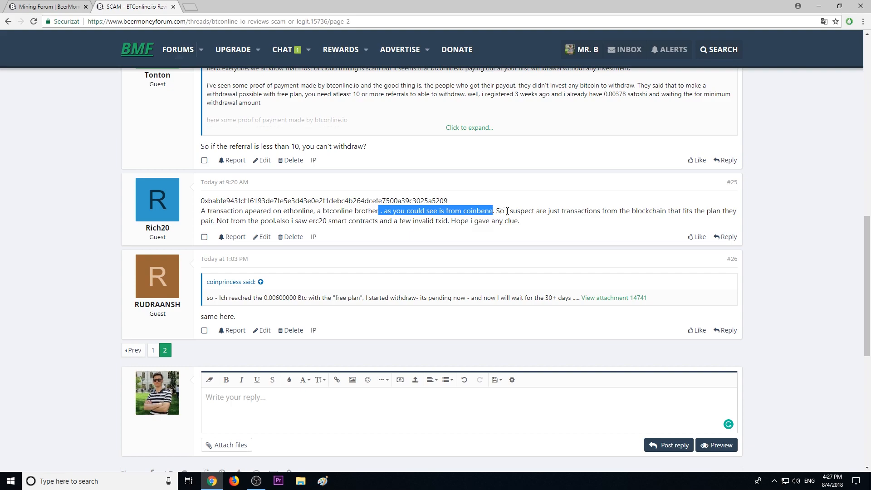
{"action": "left_click_drag", "start_coordinate": [494, 211], "coordinate": [547, 210]}
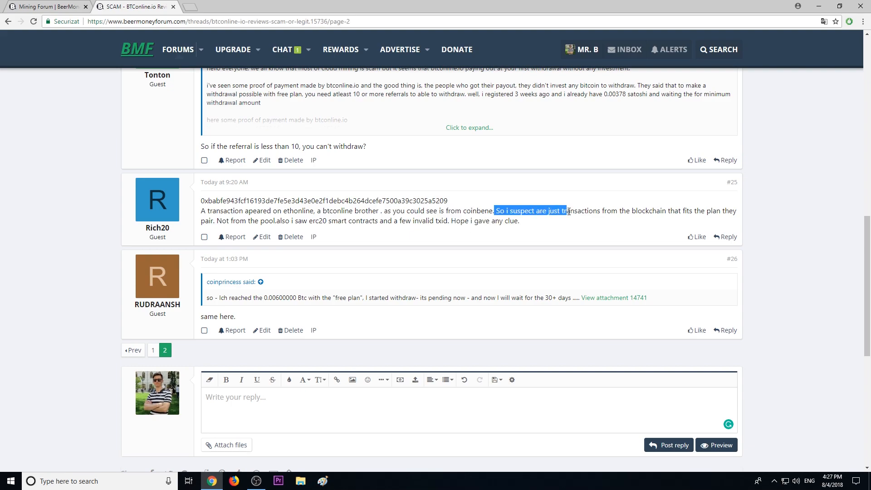
{"action": "left_click_drag", "start_coordinate": [567, 210], "coordinate": [693, 211]}
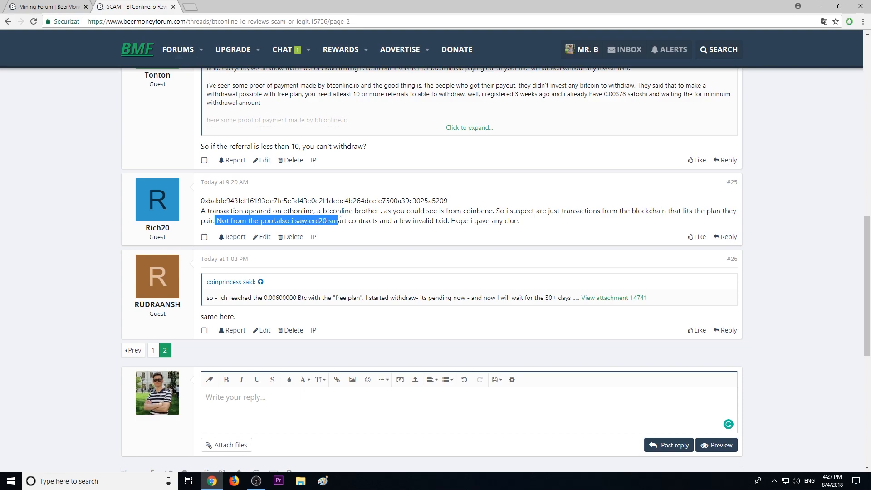
{"action": "left_click_drag", "start_coordinate": [338, 220], "coordinate": [413, 220]}
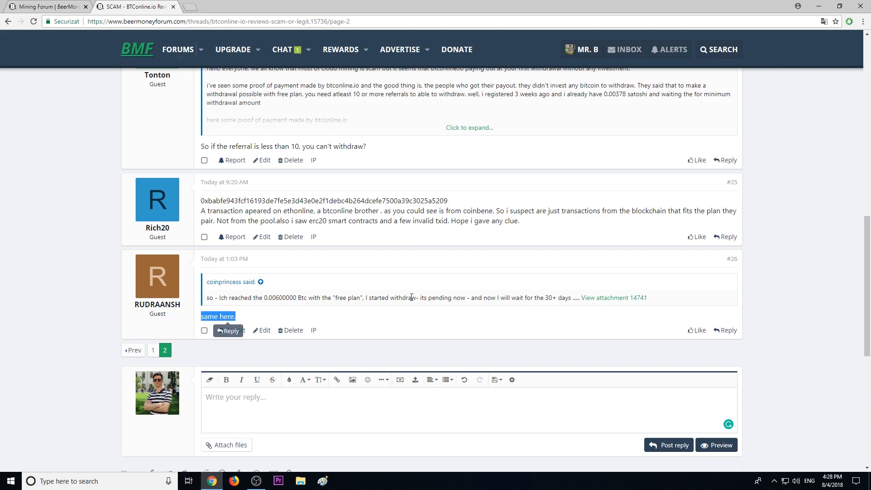
{"action": "mouse_move", "coordinate": [466, 297]}
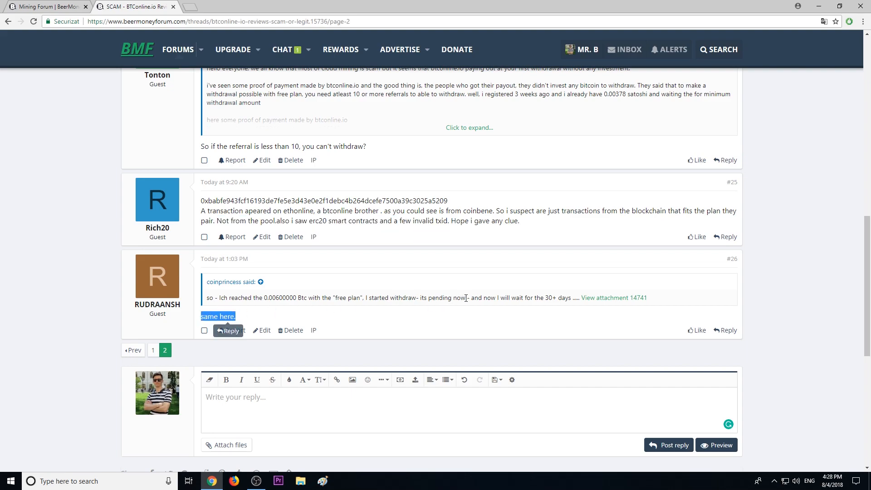
{"action": "mouse_move", "coordinate": [408, 297]}
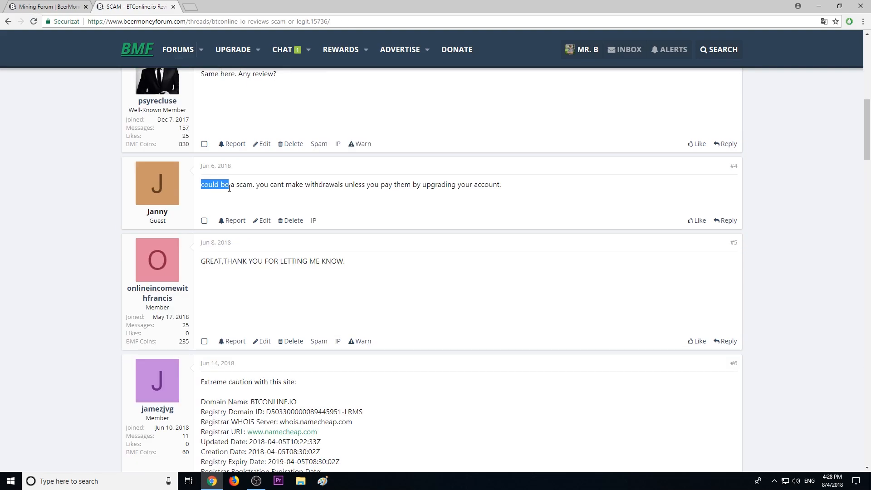
Highlight post #4's scam warning: no withdrawals and the pay-to-upgrade condition
{"action": "left_click_drag", "start_coordinate": [230, 184], "coordinate": [323, 185]}
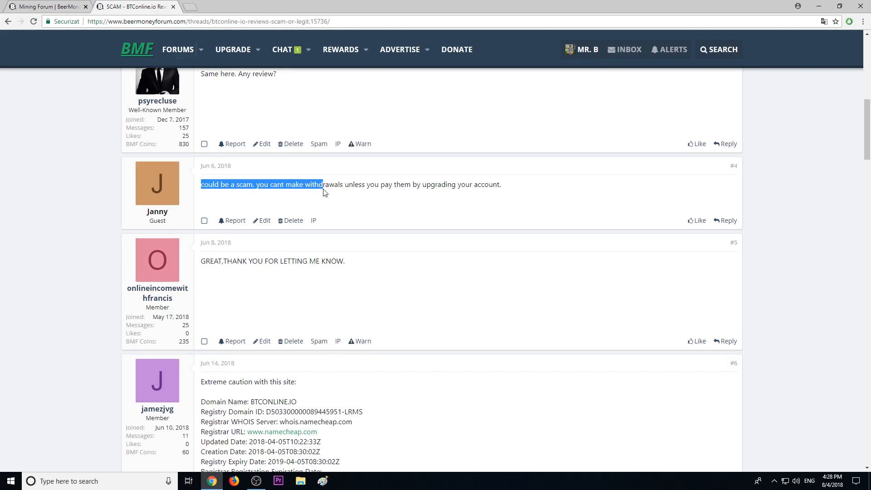
{"action": "left_click_drag", "start_coordinate": [322, 184], "coordinate": [391, 183]}
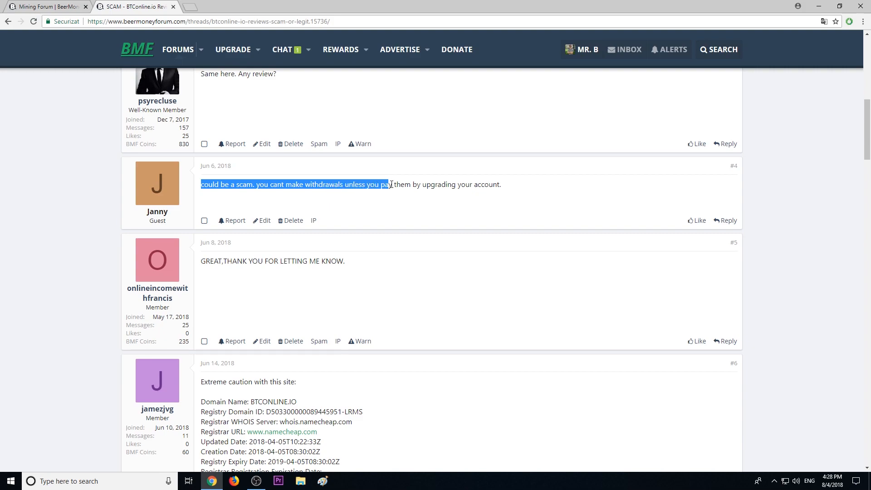
{"action": "left_click_drag", "start_coordinate": [390, 184], "coordinate": [500, 184]}
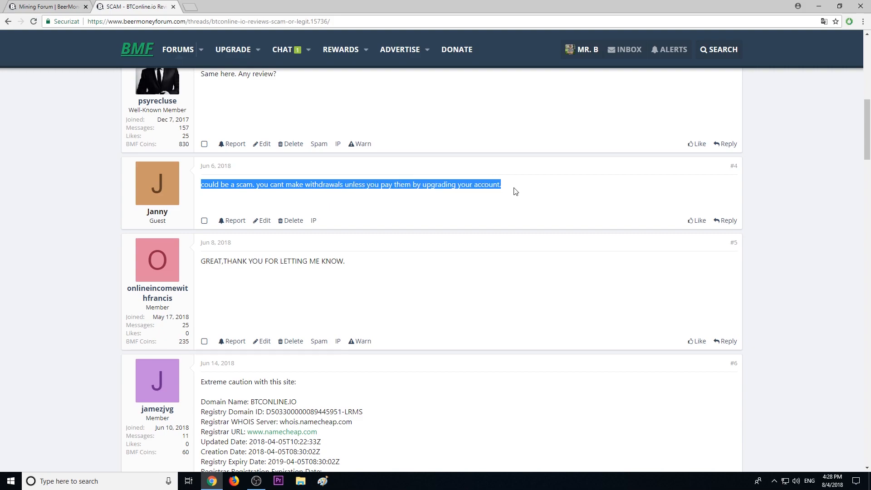
{"action": "mouse_move", "coordinate": [397, 208]}
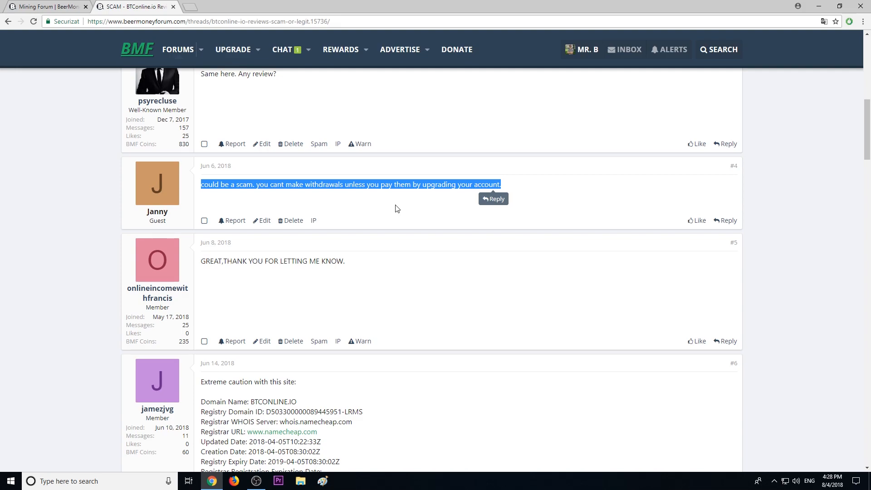
Highlight the Ponzi scheme caution, first payment remark and June withdrawal note
{"action": "scroll", "scroll_direction": "down", "scroll_amount": 3}
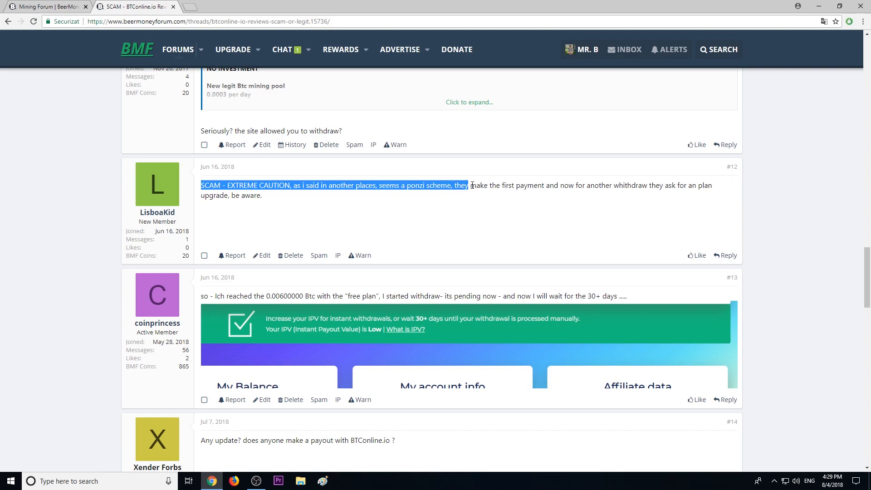
{"action": "left_click_drag", "start_coordinate": [469, 185], "coordinate": [563, 185]}
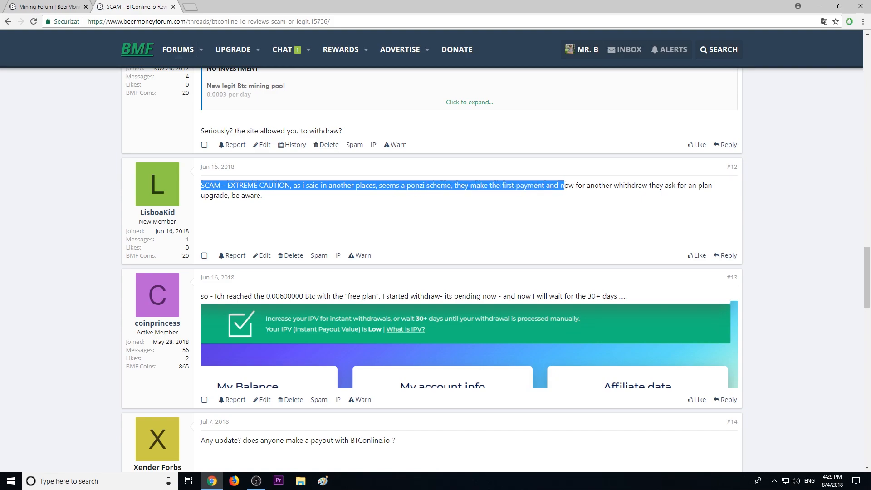
{"action": "left_click_drag", "start_coordinate": [563, 185], "coordinate": [664, 186]}
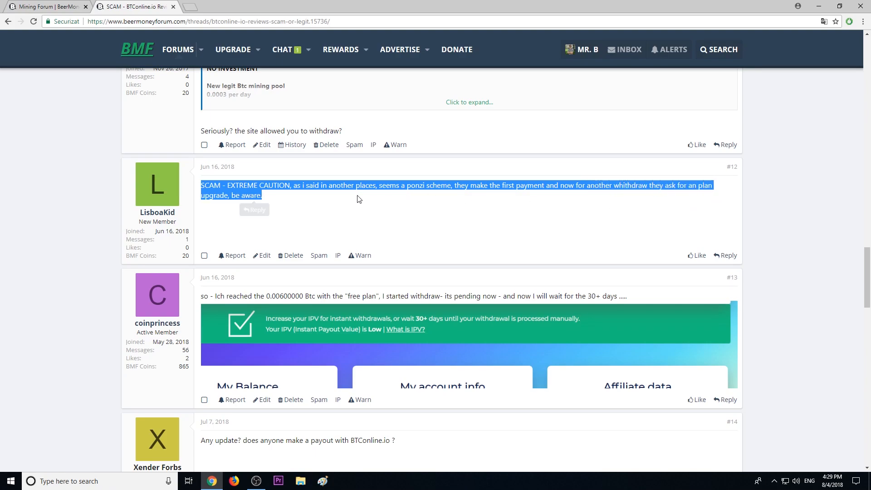
{"action": "scroll", "scroll_direction": "down", "scroll_amount": 3}
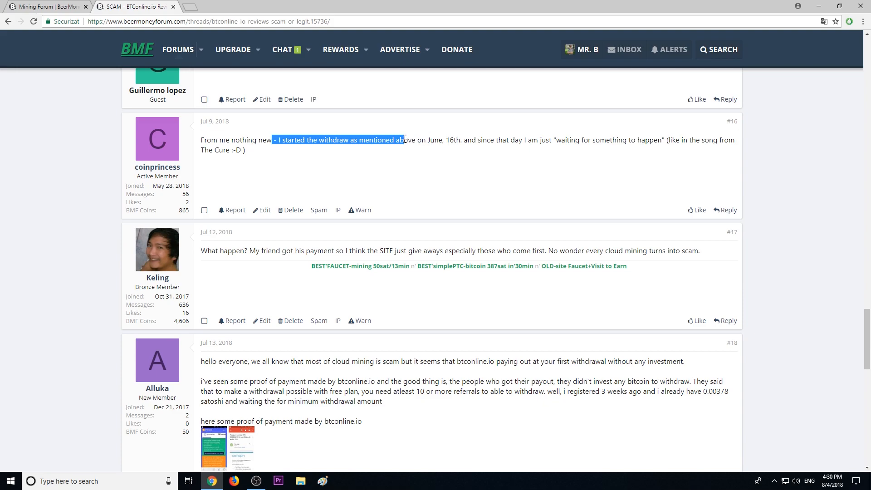
{"action": "left_click_drag", "start_coordinate": [406, 140], "coordinate": [464, 140]}
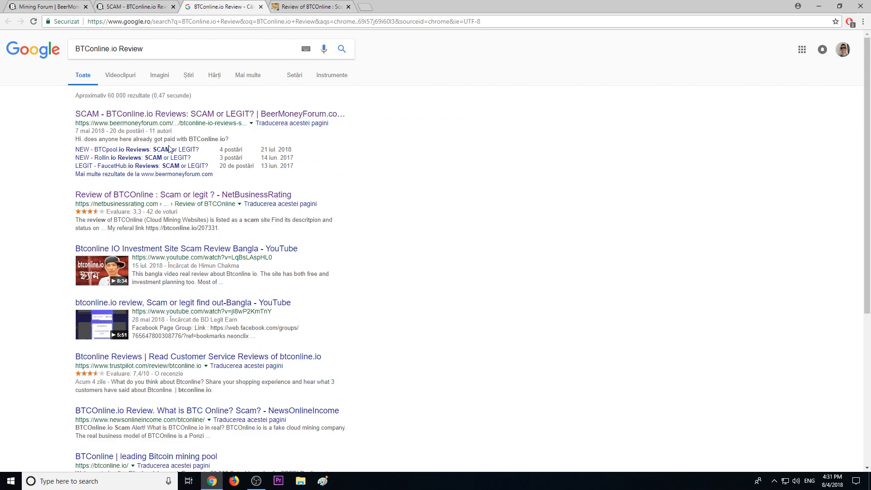
Scroll down the page toward the BTConline.io review results
{"action": "scroll", "scroll_direction": "down", "scroll_amount": 3}
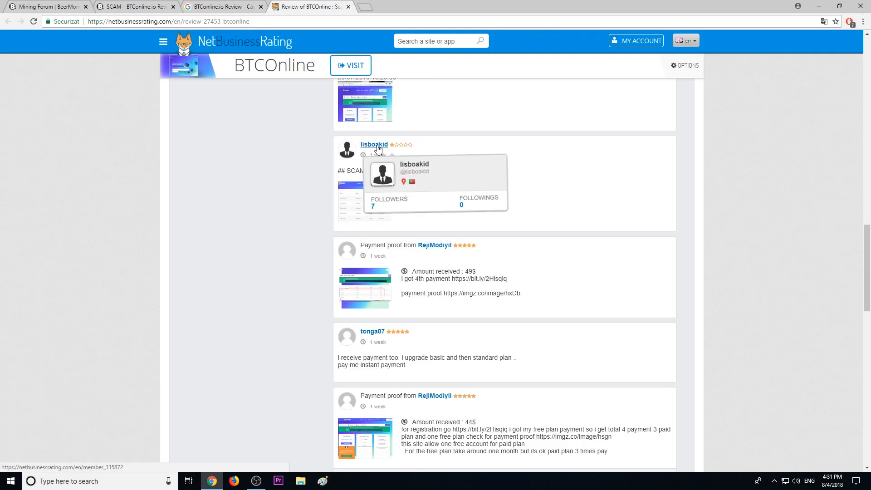
{"action": "mouse_move", "coordinate": [419, 170]}
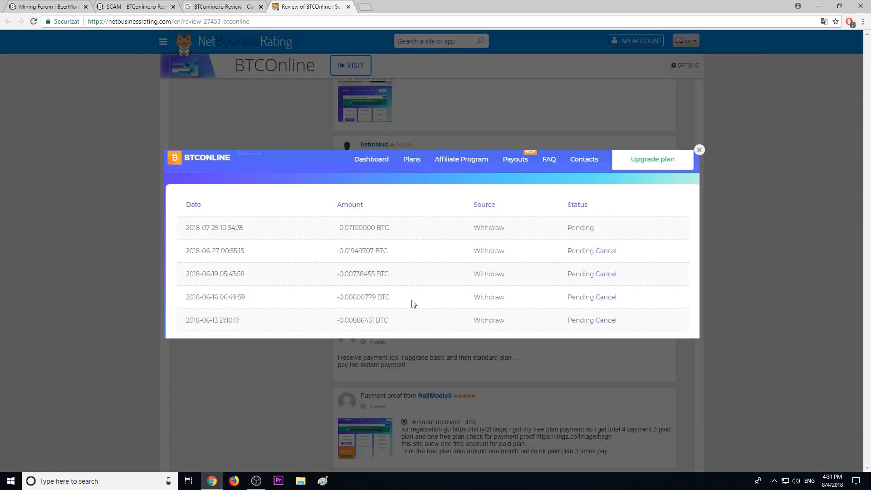
{"action": "mouse_move", "coordinate": [210, 209]}
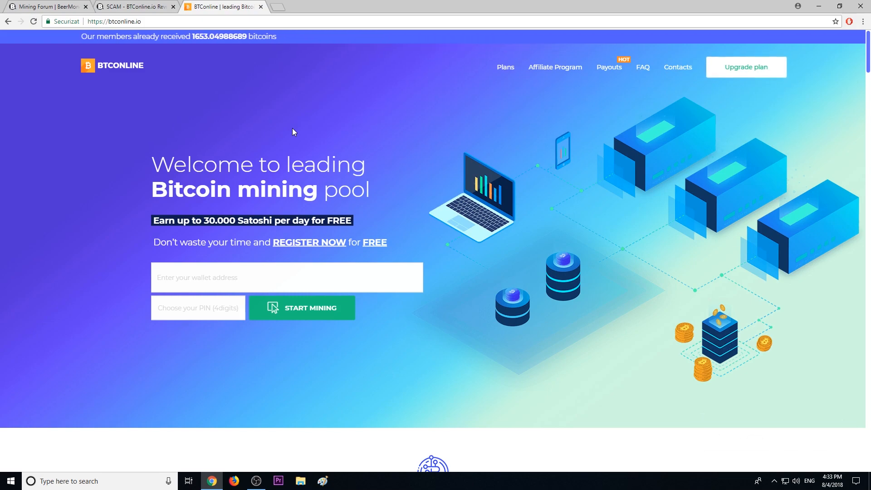
{"action": "mouse_move", "coordinate": [133, 98]}
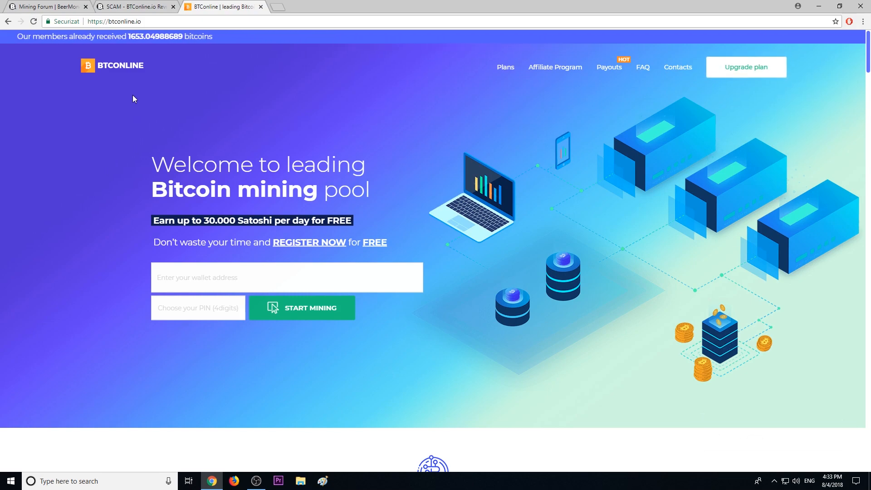
Browse BTConline.io's plans and the Real Time Payouts table
{"action": "scroll", "scroll_direction": "down", "scroll_amount": 3}
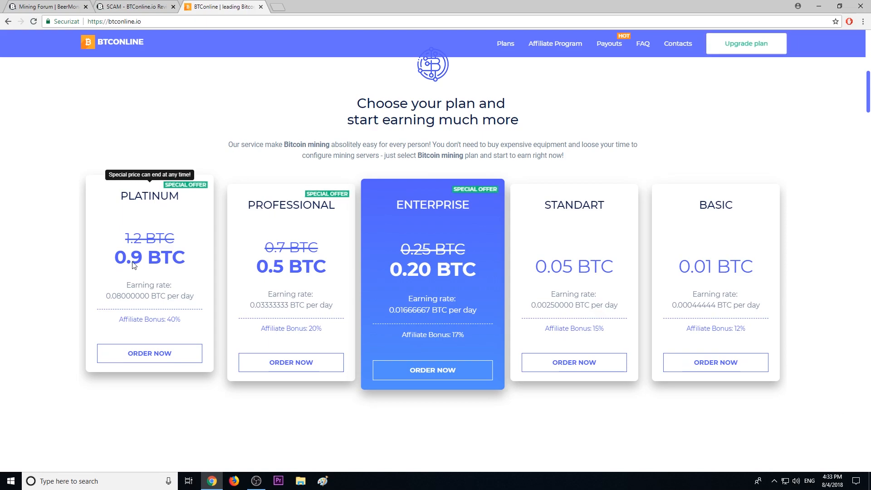
{"action": "left_click", "coordinate": [609, 44]}
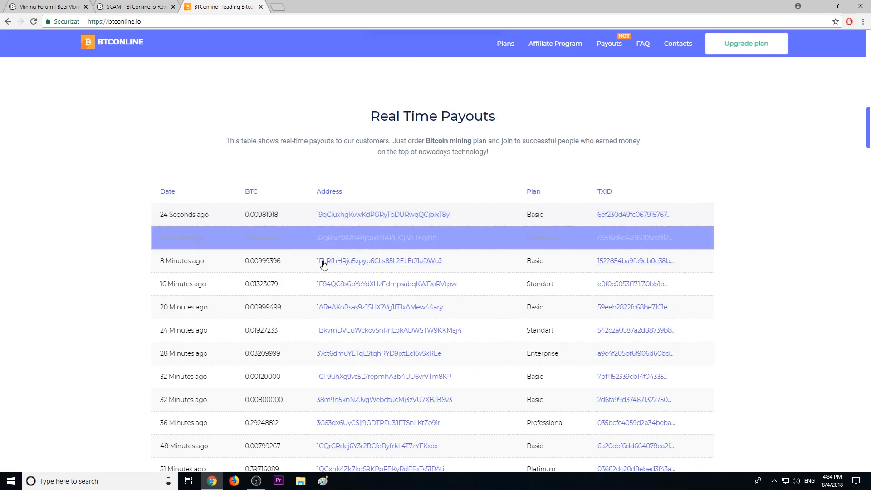
{"action": "scroll", "scroll_direction": "down", "scroll_amount": 3}
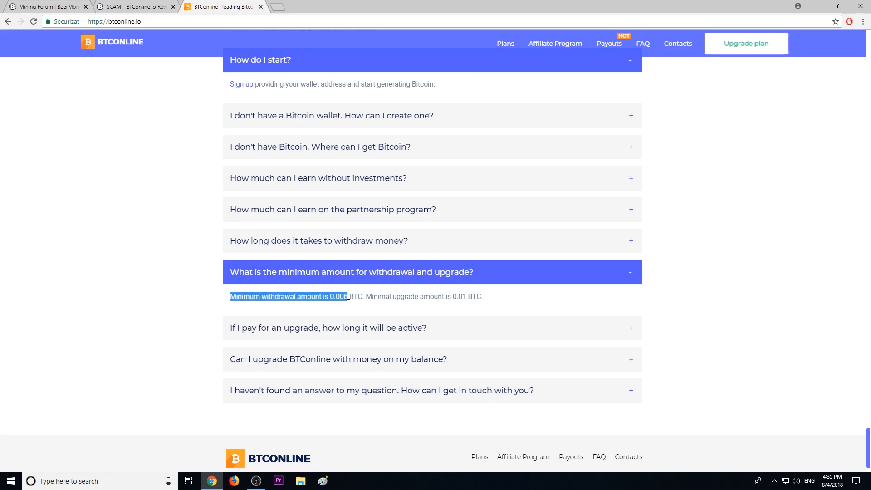
Expand the FAQ answer on upgrade duration and highlight its no-limits claim
{"action": "left_click", "coordinate": [327, 328]}
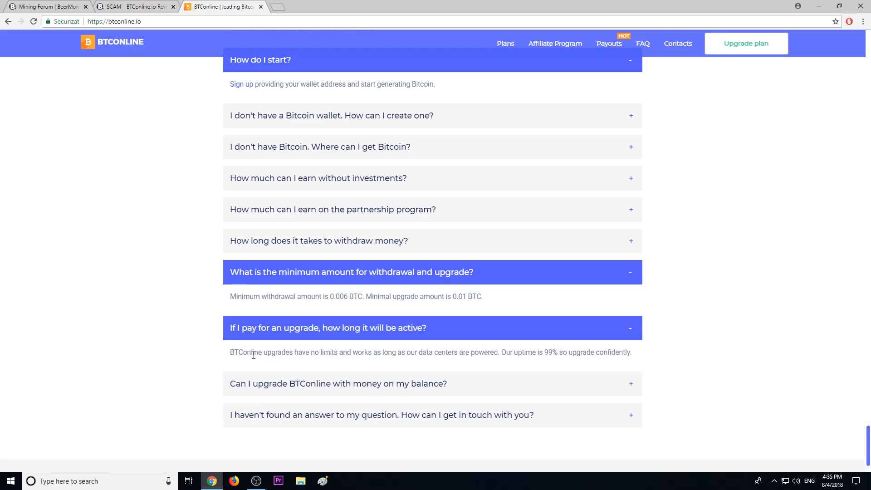
{"action": "double_click", "coordinate": [255, 352]}
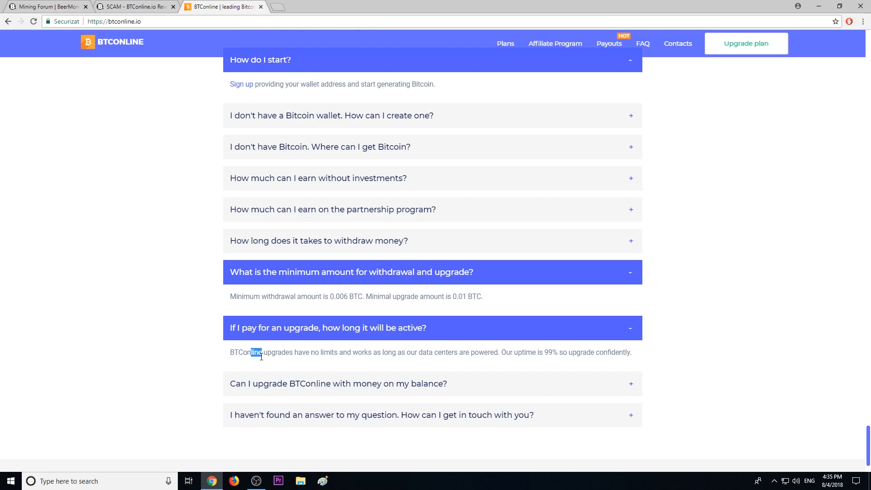
{"action": "left_click_drag", "start_coordinate": [262, 352], "coordinate": [460, 352]}
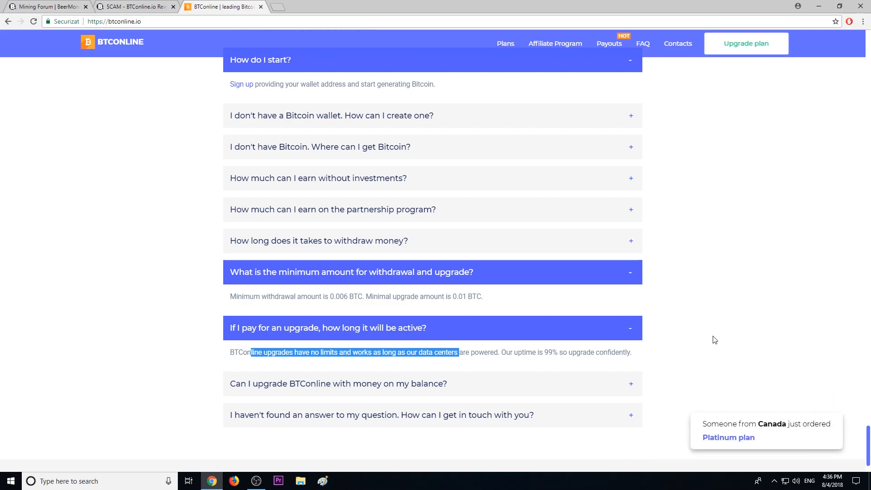
{"action": "mouse_move", "coordinate": [748, 444]}
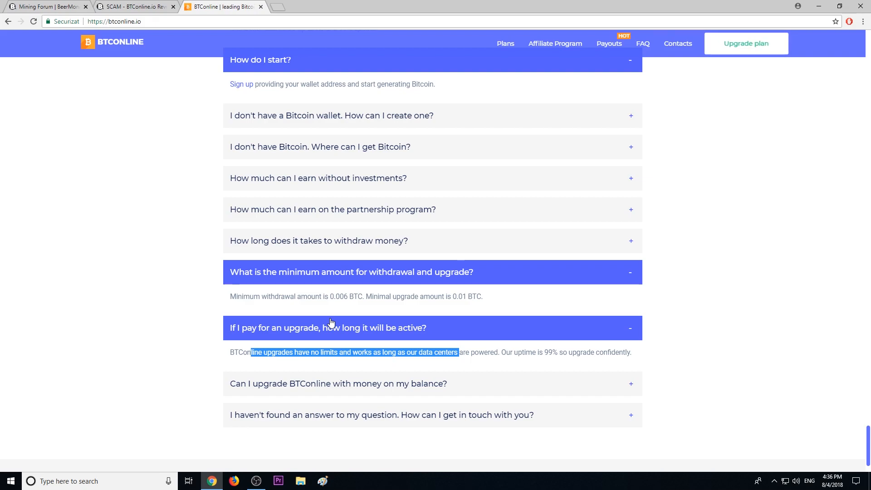
{"action": "mouse_move", "coordinate": [250, 328]}
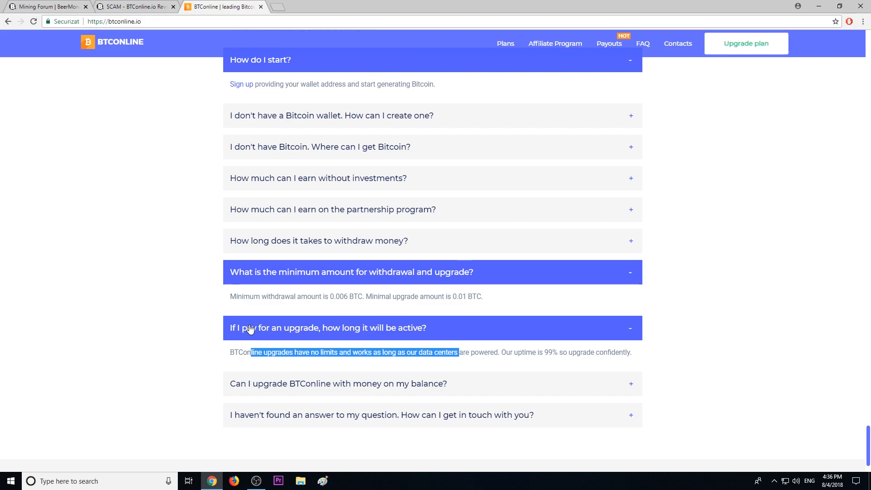
{"action": "mouse_move", "coordinate": [66, 7]}
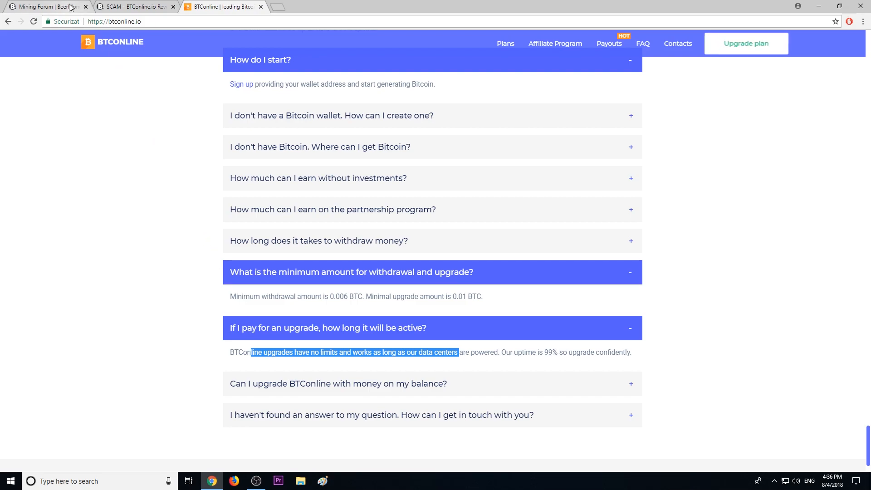
Browse Mining Pools Reviews past the SCAM-tagged BTConline.io thread, then return to forum home
{"action": "left_click", "coordinate": [47, 7]}
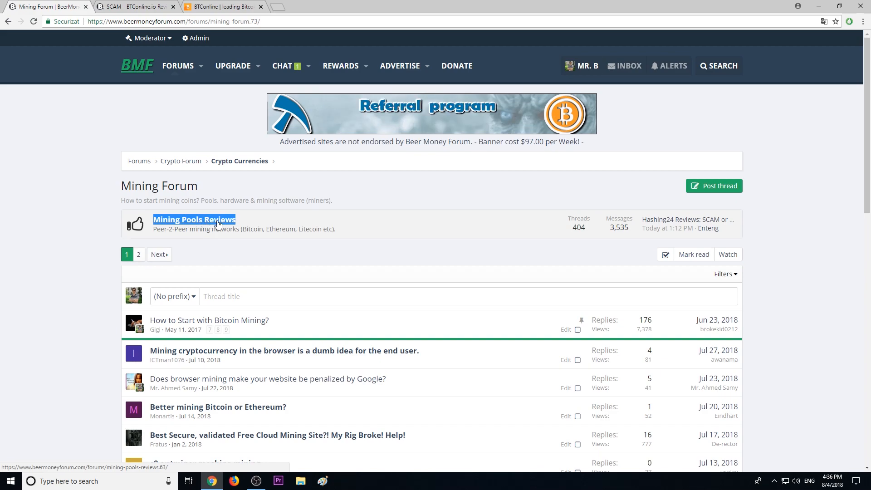
{"action": "left_click", "coordinate": [193, 220]}
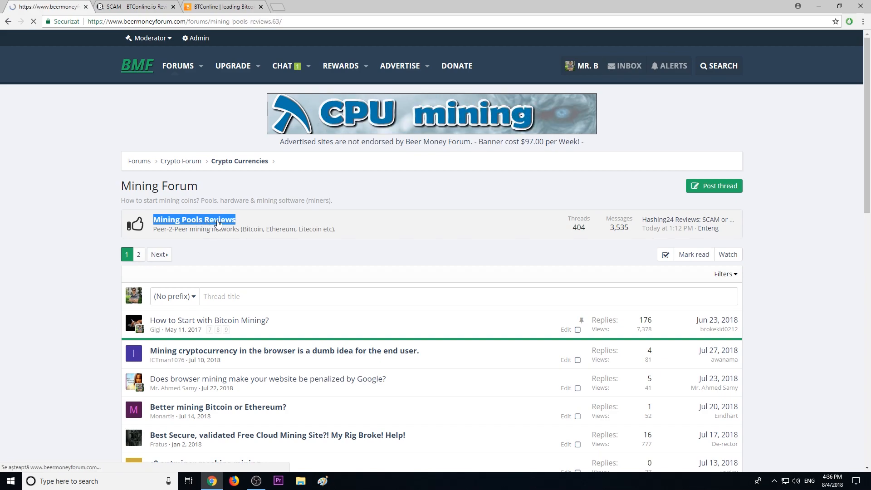
{"action": "left_click", "coordinate": [193, 220]}
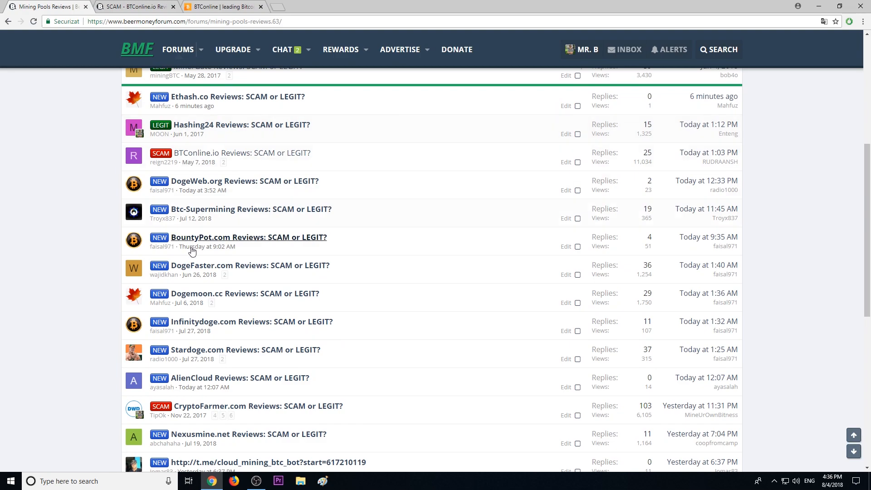
{"action": "mouse_move", "coordinate": [157, 368]}
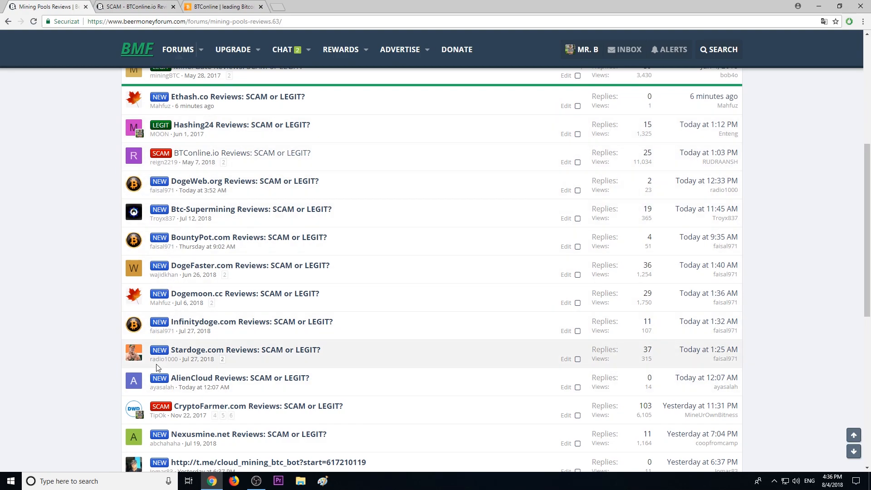
{"action": "scroll", "scroll_direction": "down", "scroll_amount": 3}
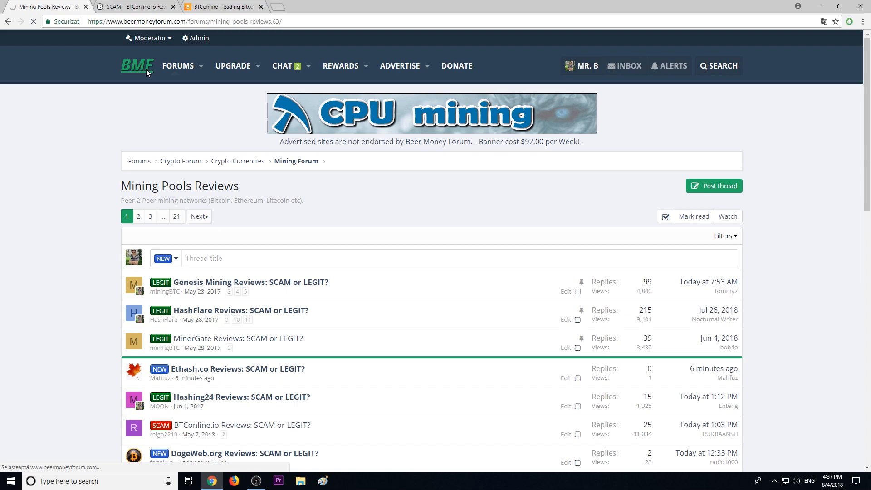
{"action": "left_click", "coordinate": [137, 66]}
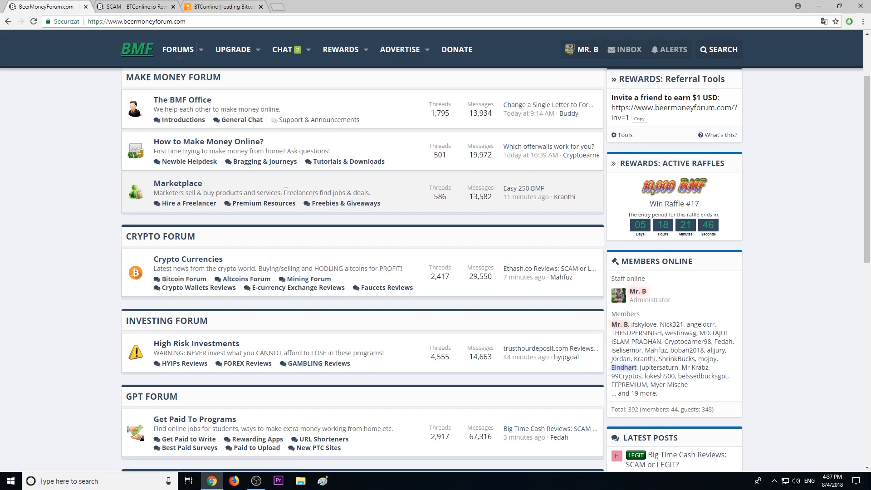
{"action": "double_click", "coordinate": [188, 260]}
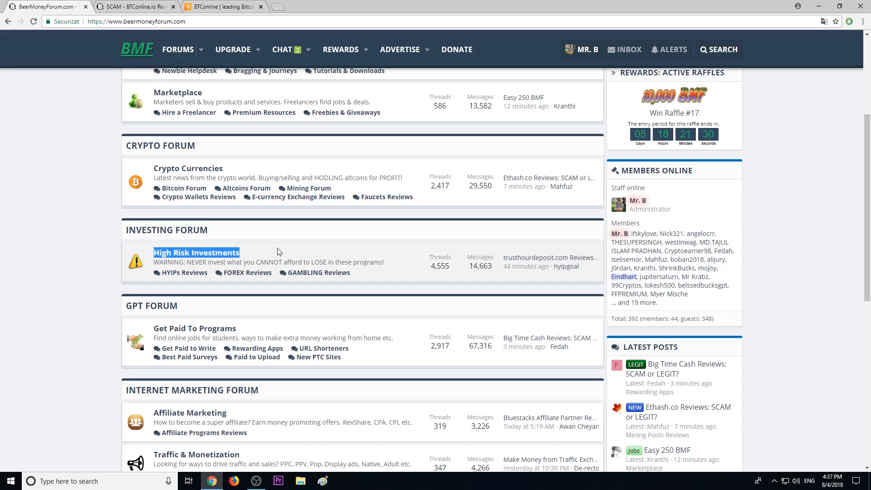
{"action": "mouse_move", "coordinate": [173, 276]}
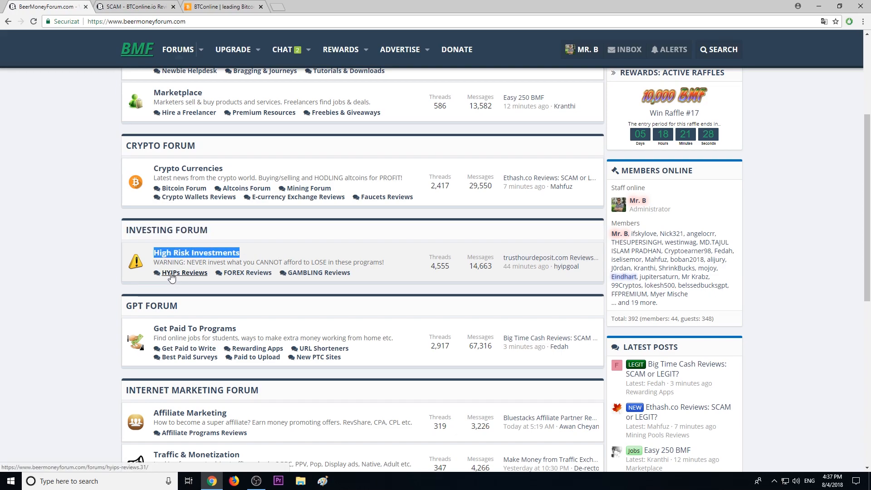
{"action": "mouse_move", "coordinate": [311, 277]}
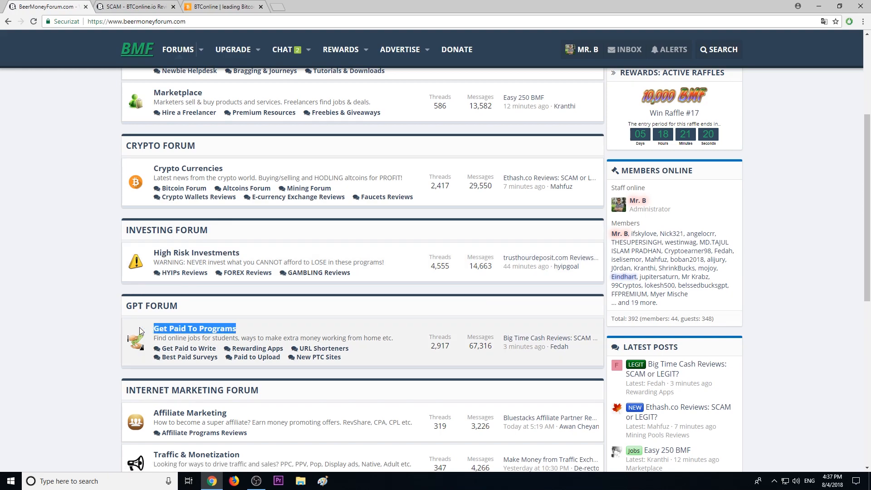
{"action": "scroll", "scroll_direction": "down", "scroll_amount": 3}
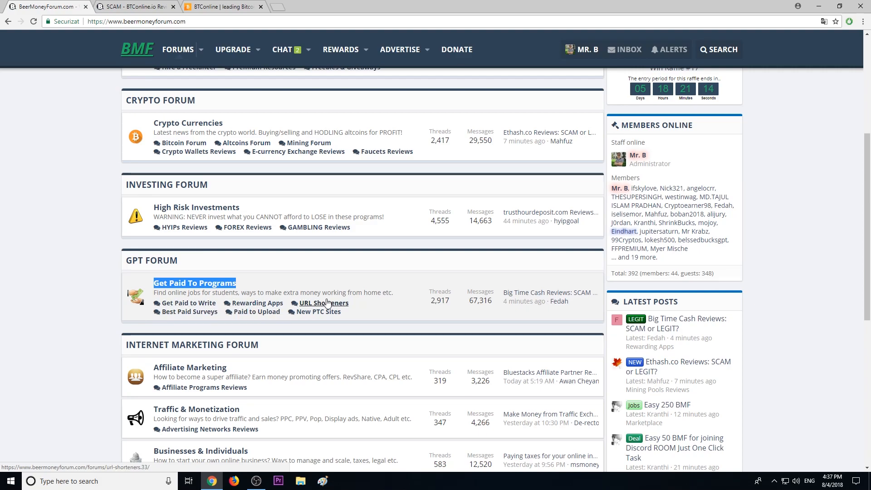
{"action": "scroll", "scroll_direction": "down", "scroll_amount": 3}
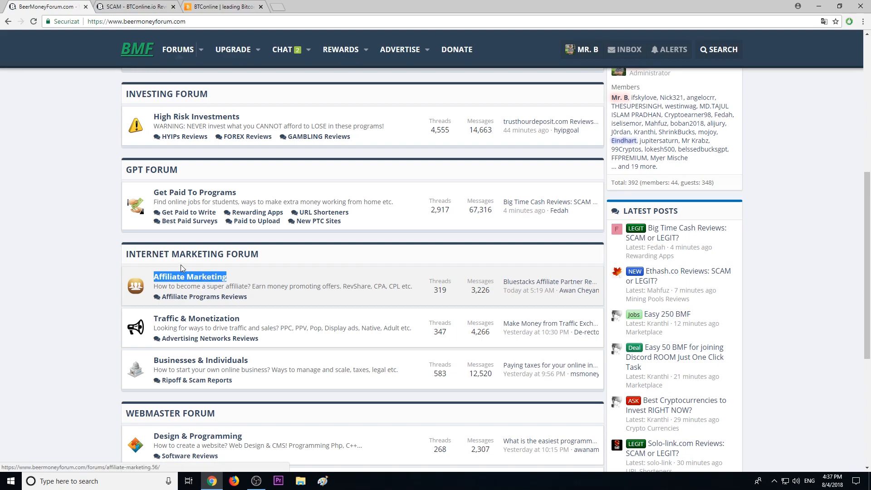
{"action": "mouse_move", "coordinate": [233, 300]}
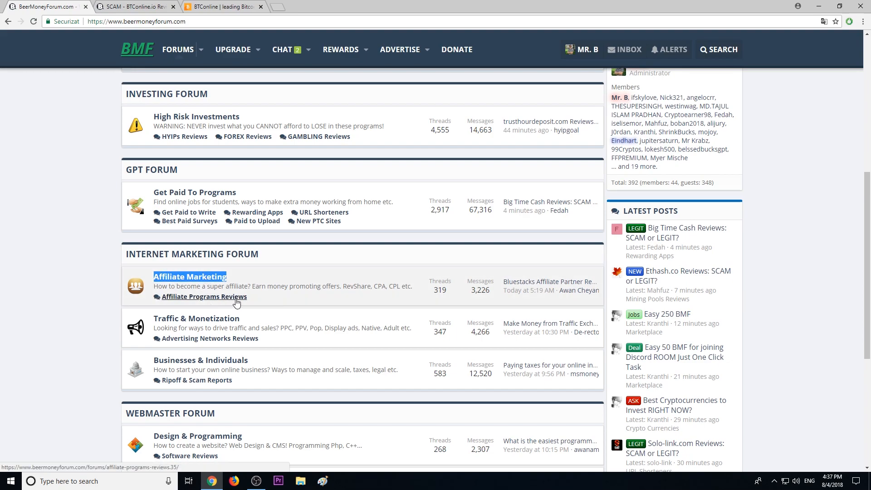
{"action": "mouse_move", "coordinate": [223, 333]}
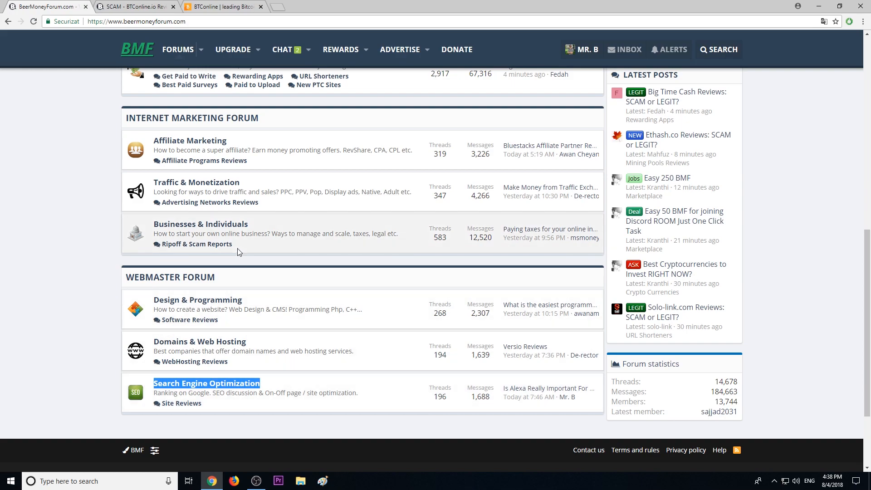
{"action": "mouse_move", "coordinate": [209, 380]}
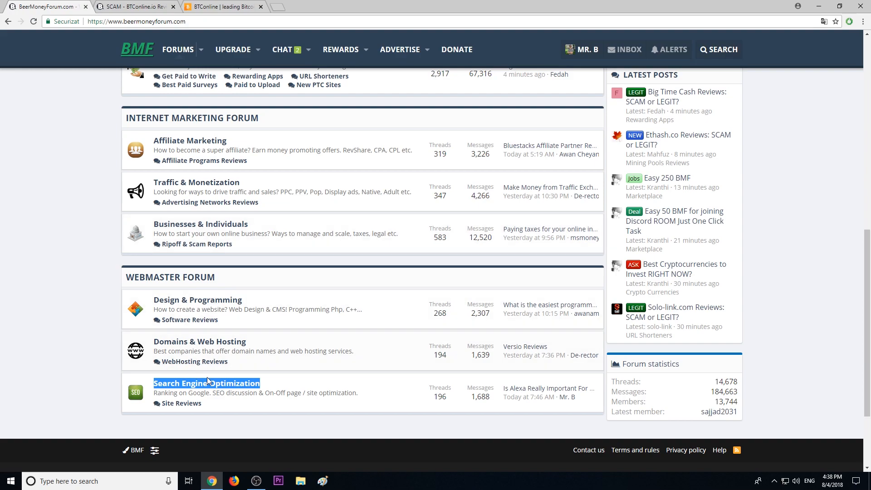